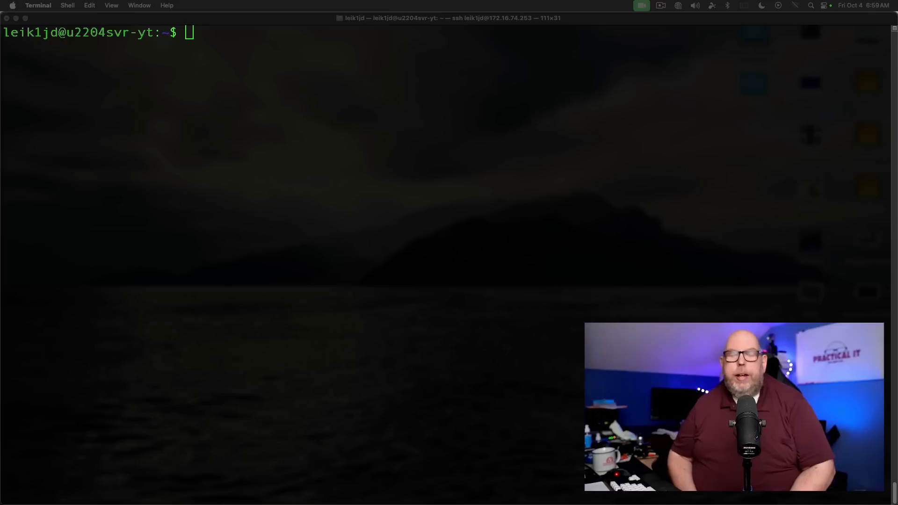
Run 'sudo apt install zoxide fzf -y' to install zoxide and fzf on the server
text(sudo apt install)
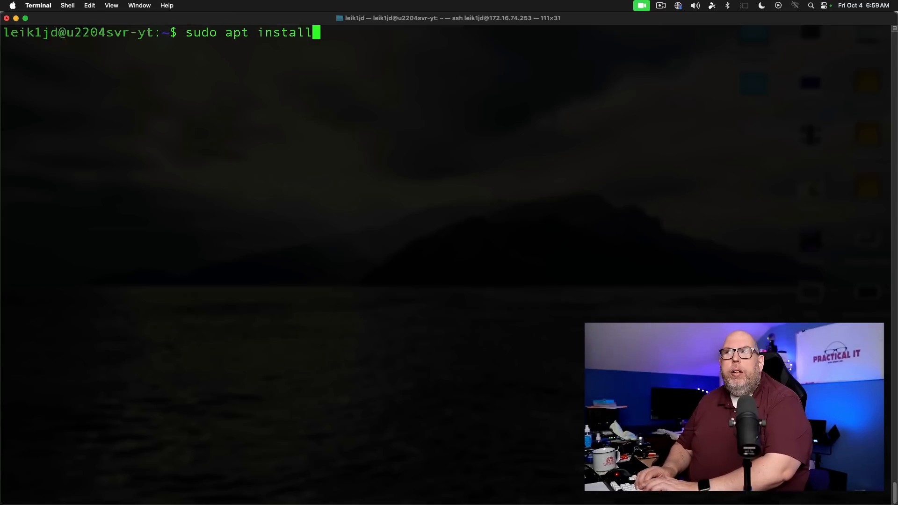
text(zoxide)
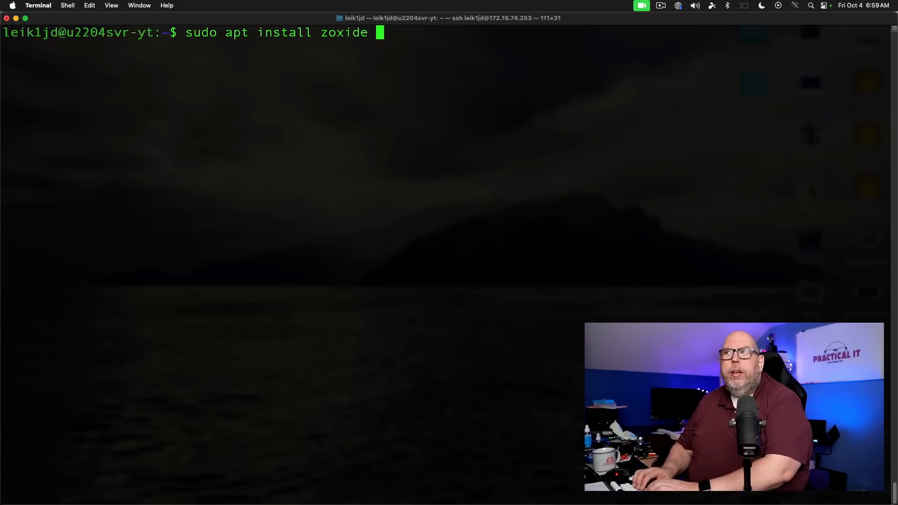
text(fzf -y)
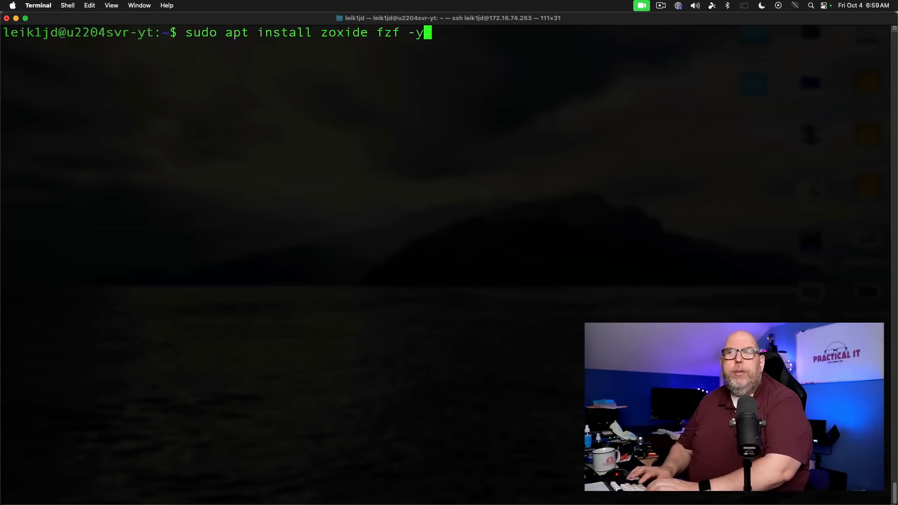
key(Return)
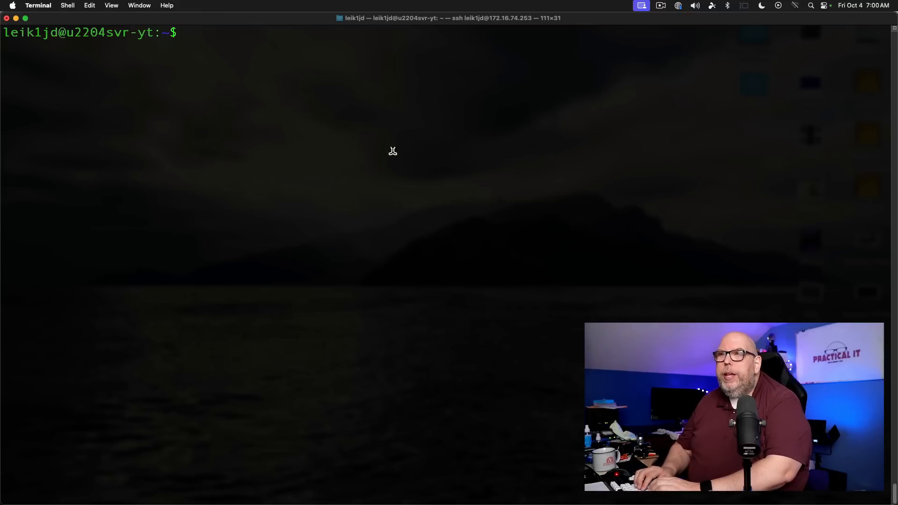
From the home directory, edit .bashrc in nano and move to its end
text(cd ~)
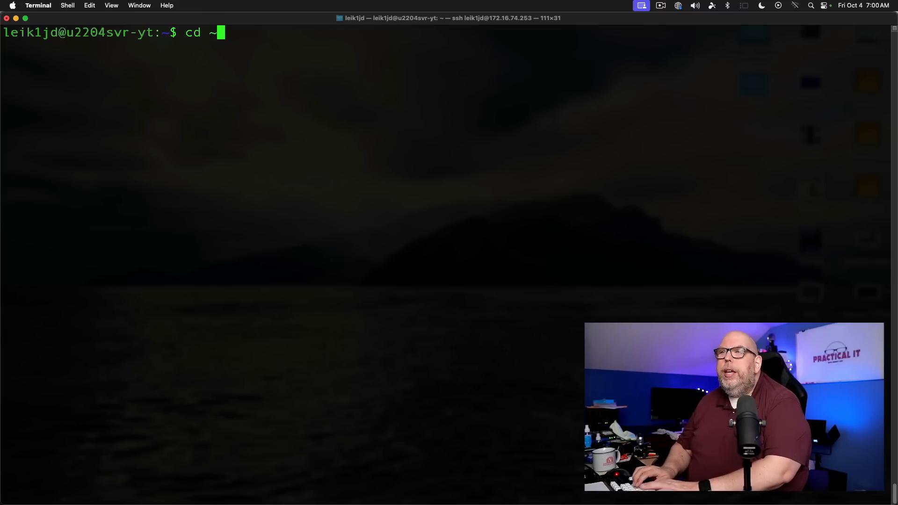
key(Return)
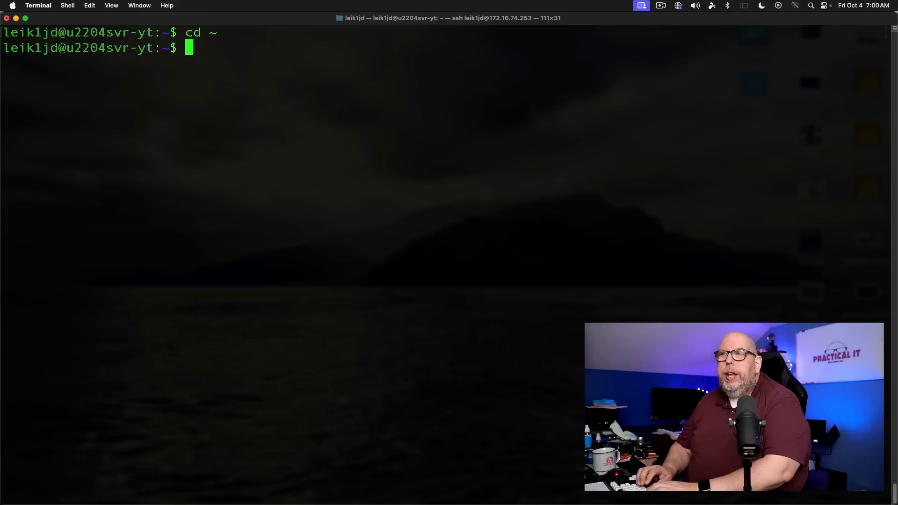
text(nano .)
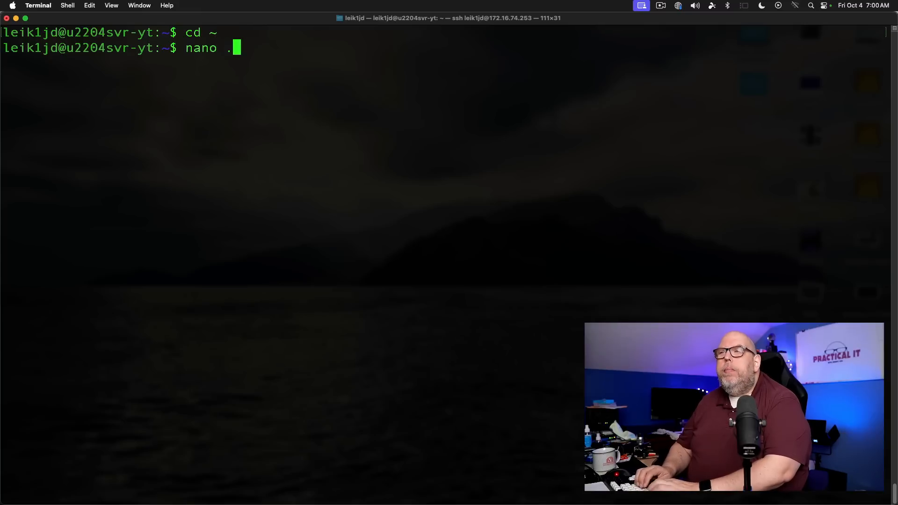
key(Return)
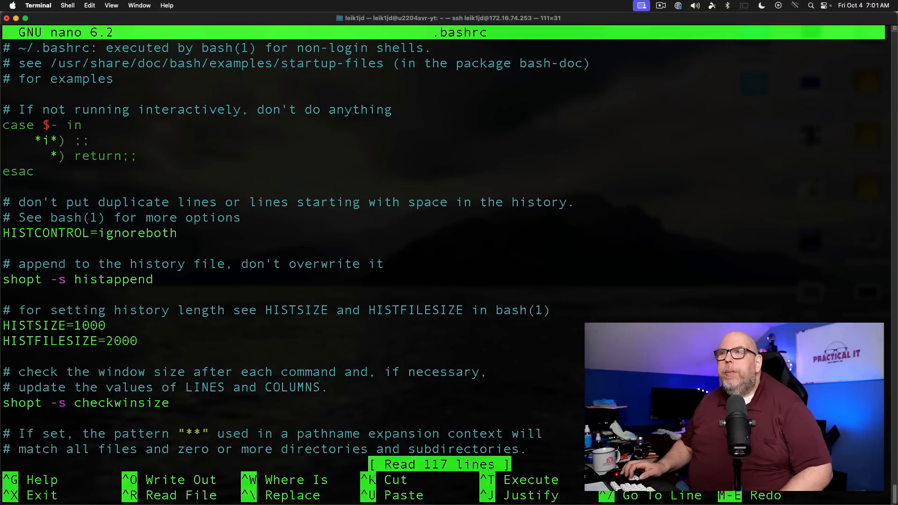
scroll(down, 3)
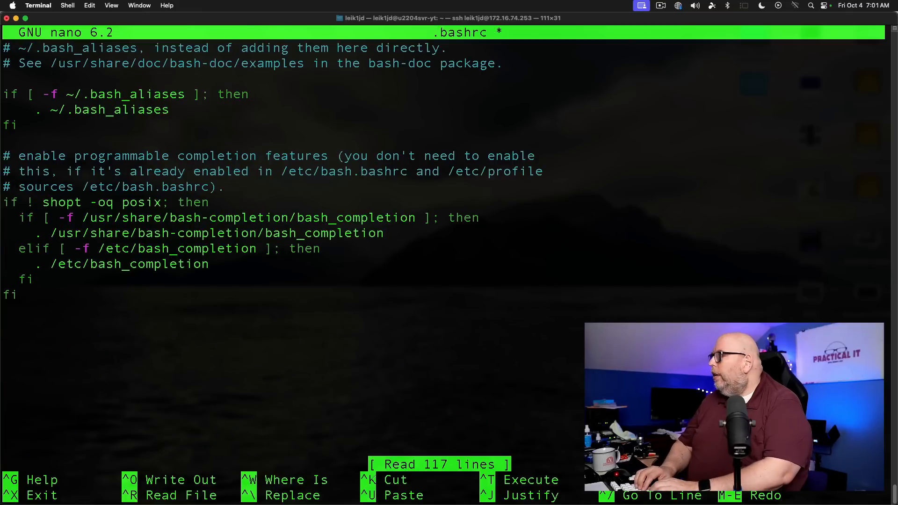
Add '# Zoxide Configuration' with eval "$(zoxide init bash)" and save .bashrc
text(# Zoxide Configuration)
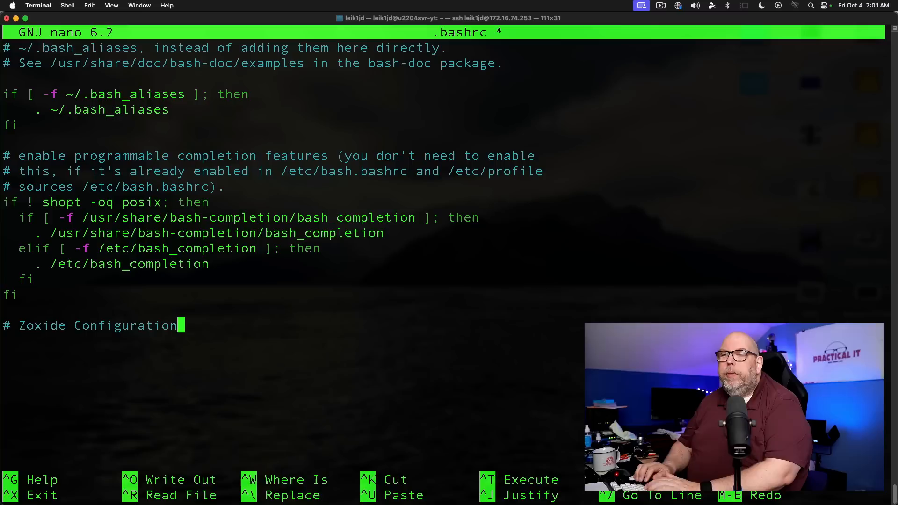
mouse_move(395, 187)
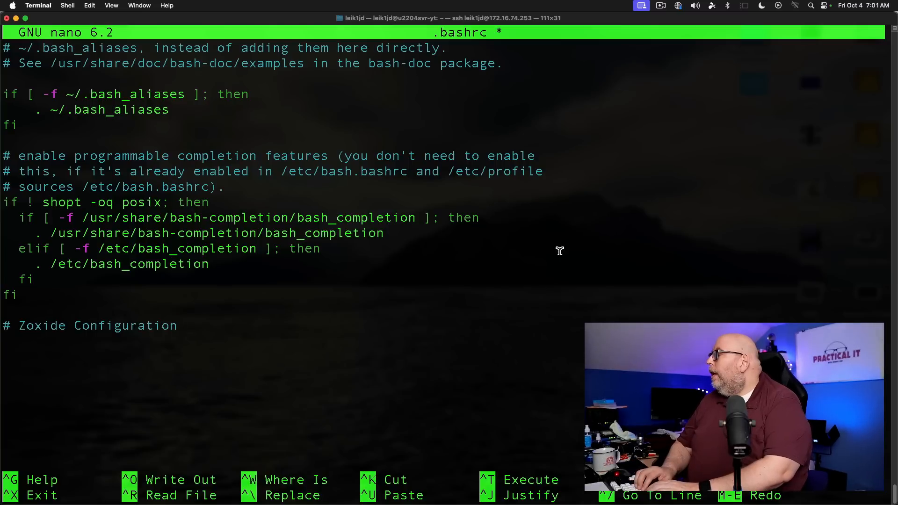
text(eval)
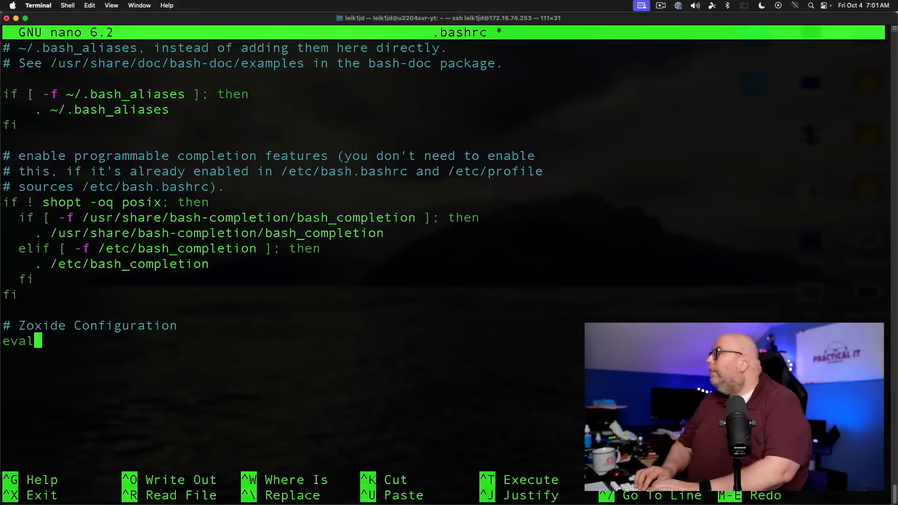
text(")
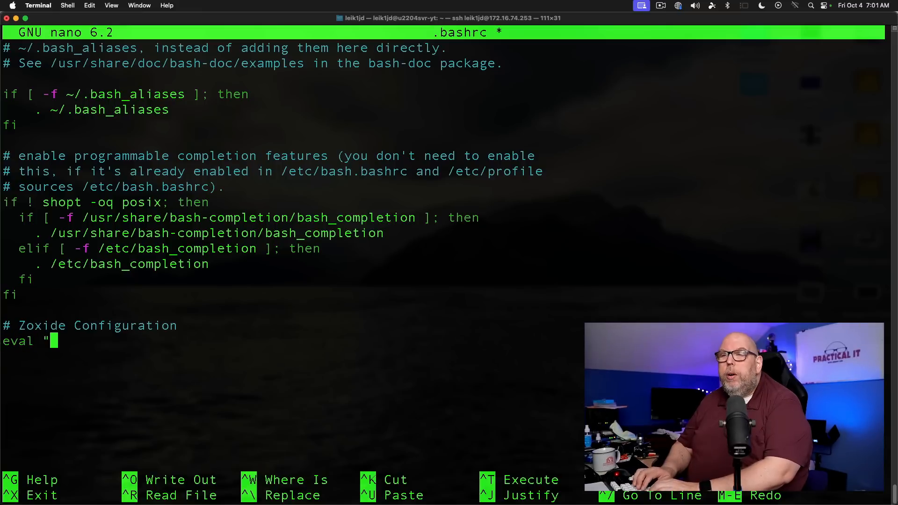
text($)
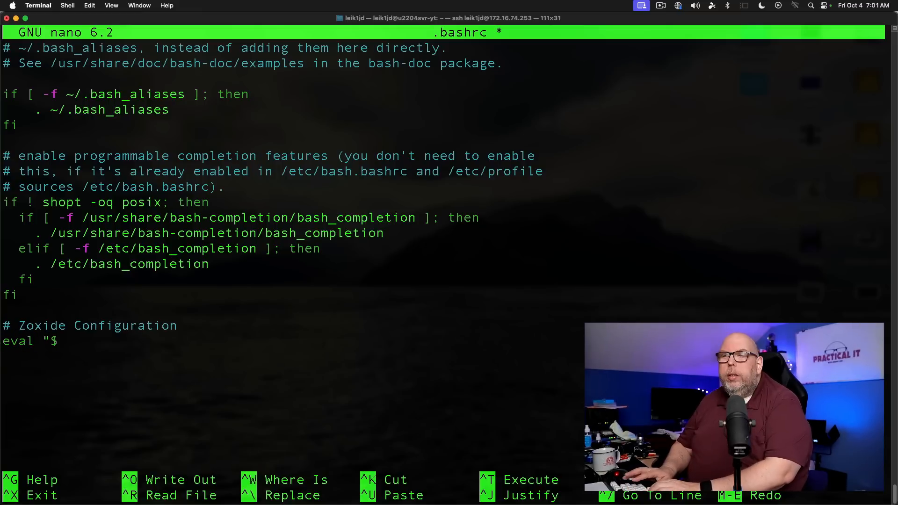
text((zoxide init bash)
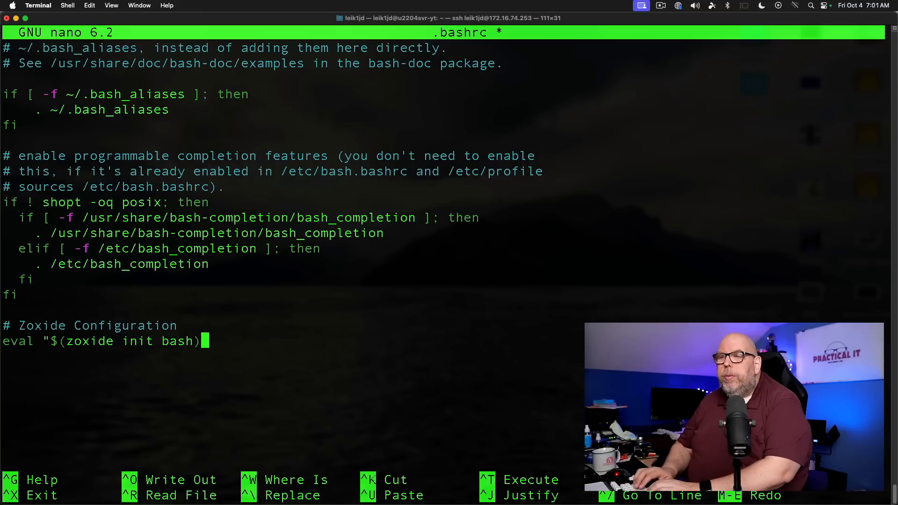
text(")
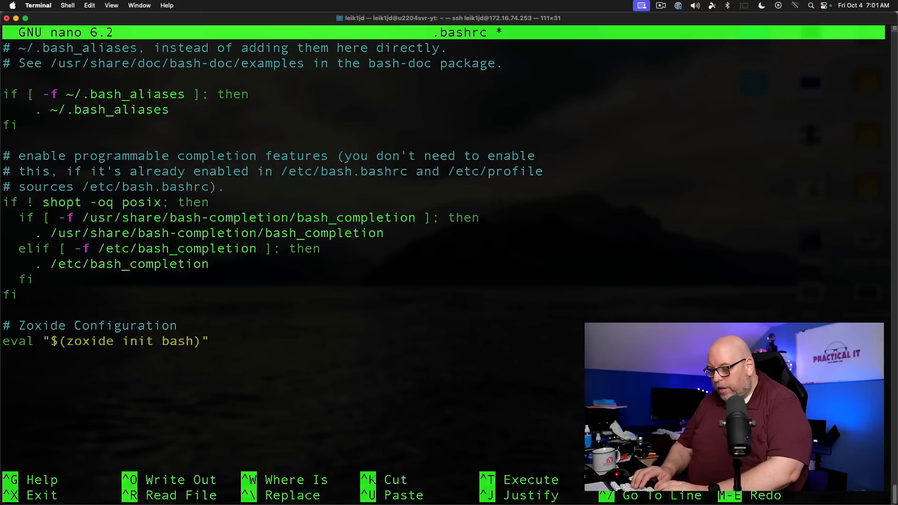
key(ctrl+o)
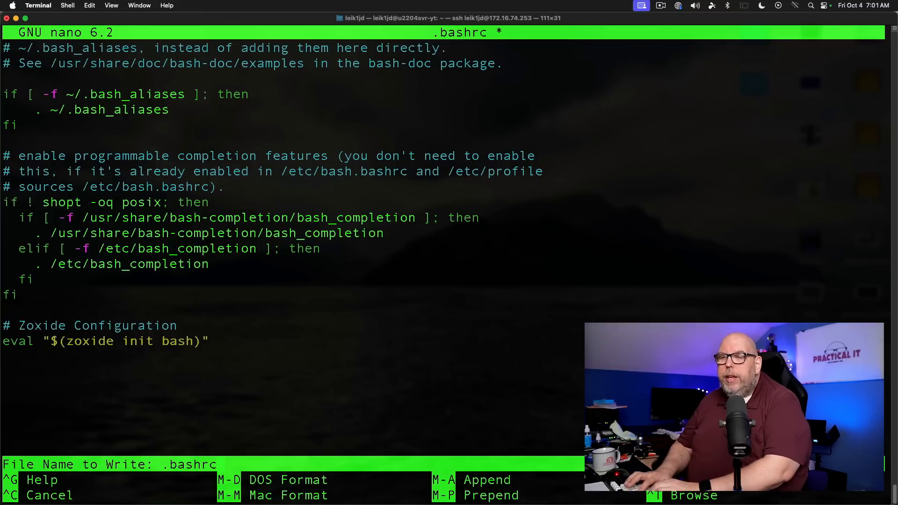
key(Return)
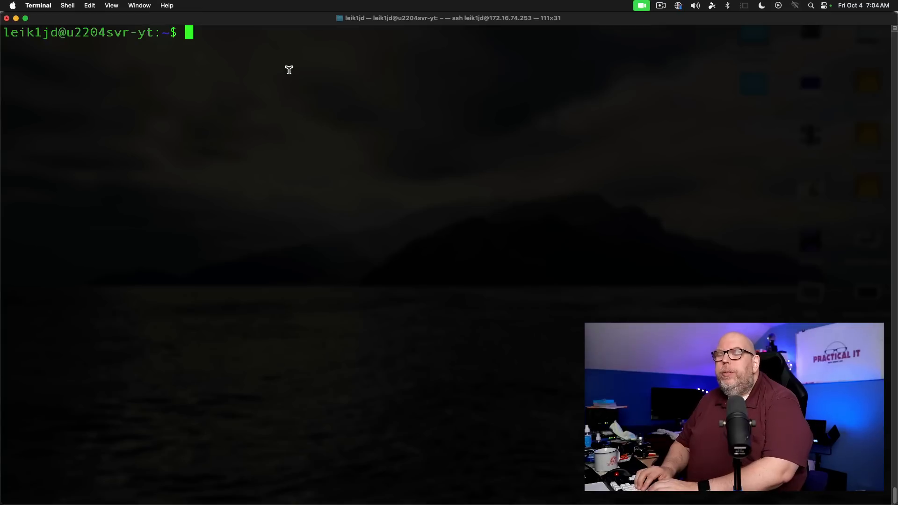
Jump into Documents with 'z Docu', then return home with a bare 'z'
text(z Docu)
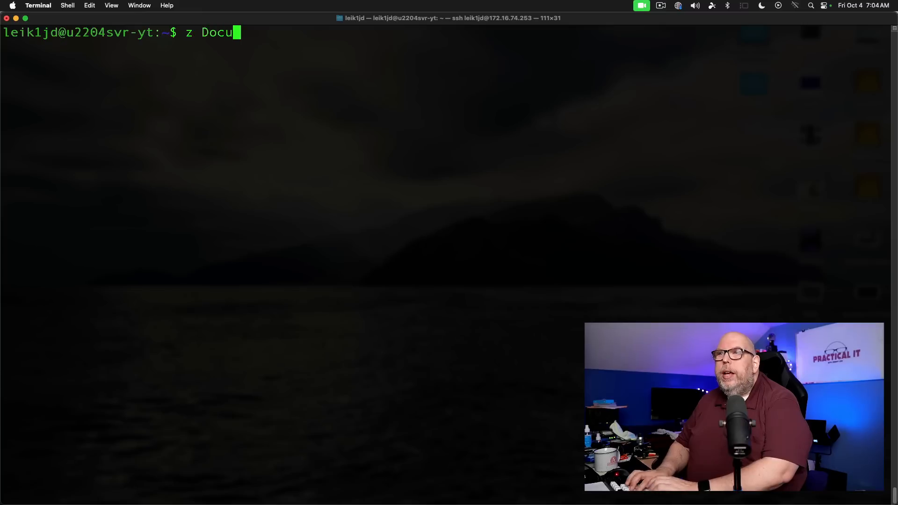
key(Return)
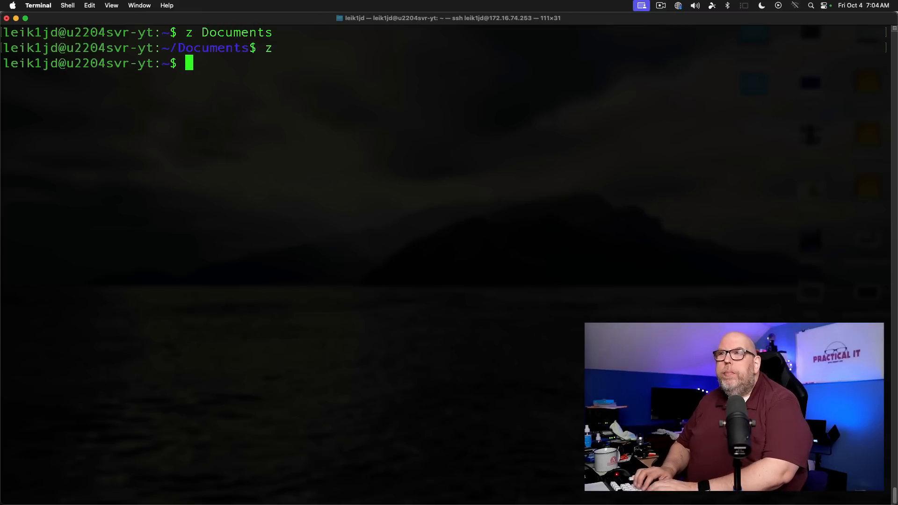
text(z)
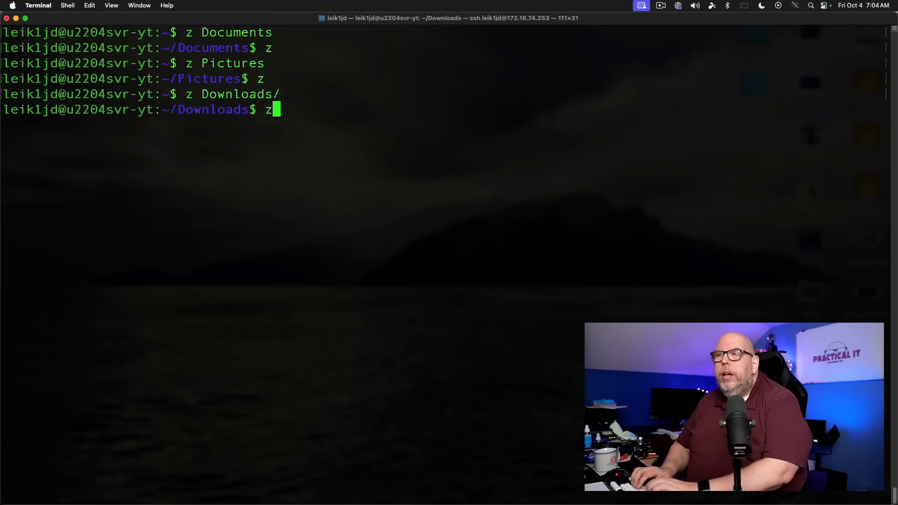
key(Return)
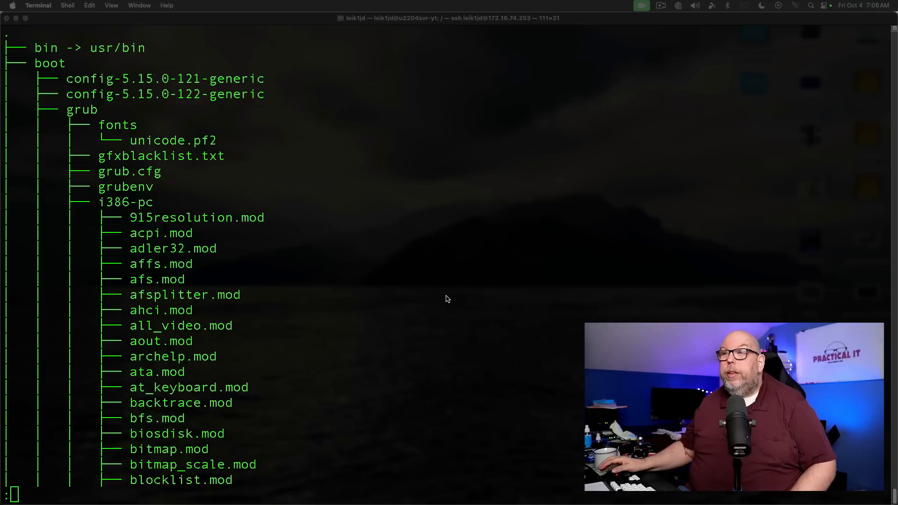
scroll(down, 3)
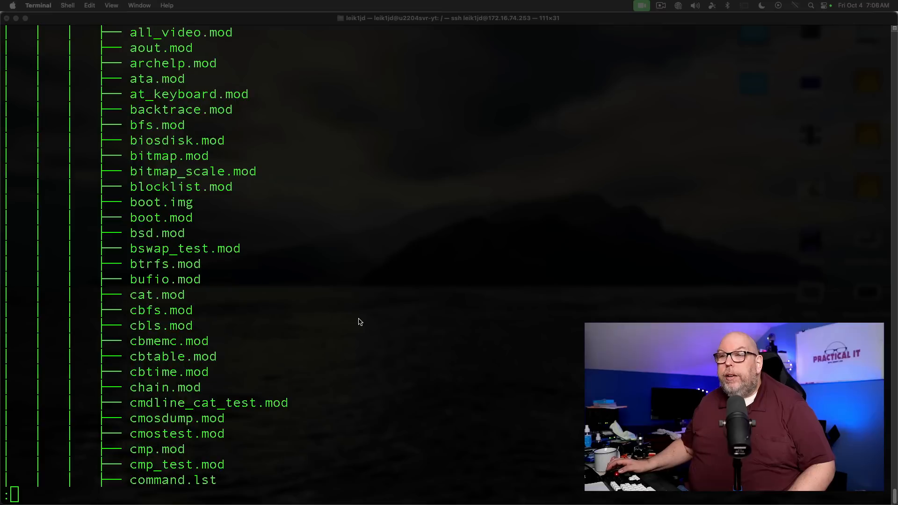
scroll(down, 3)
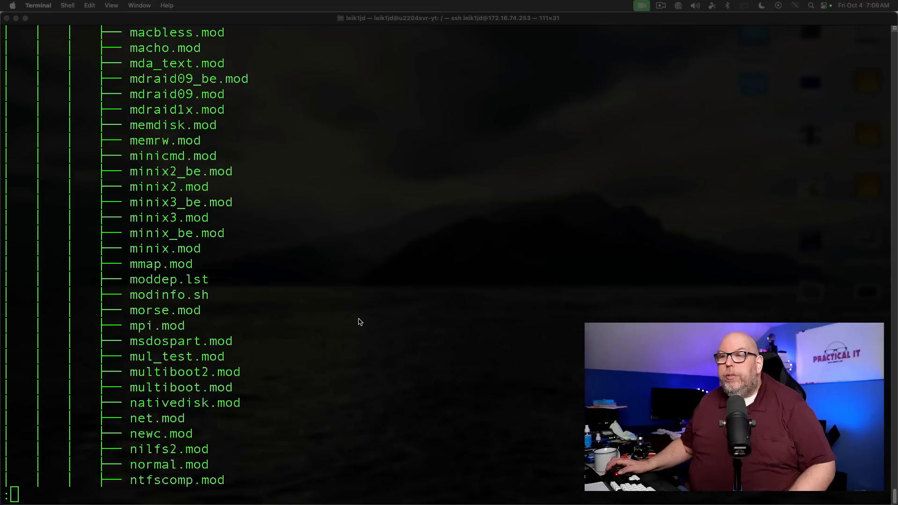
scroll(down, 3)
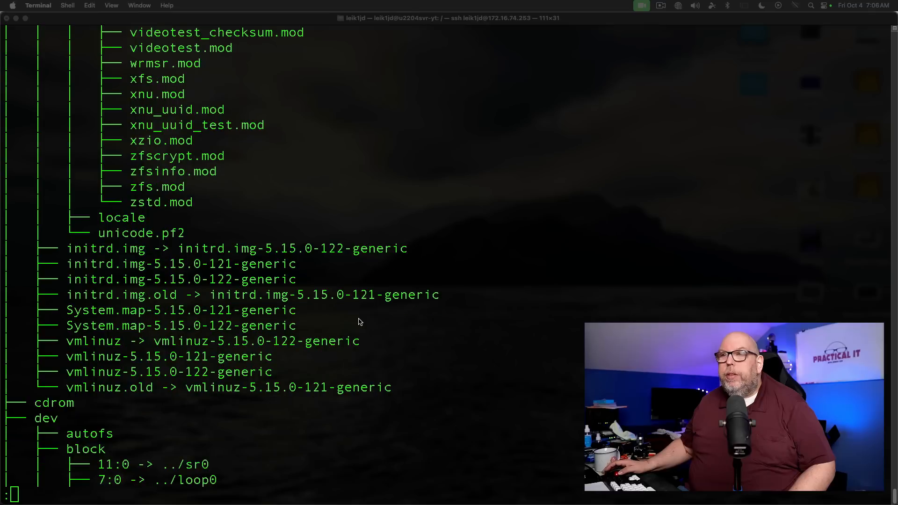
scroll(down, 3)
text(ls)
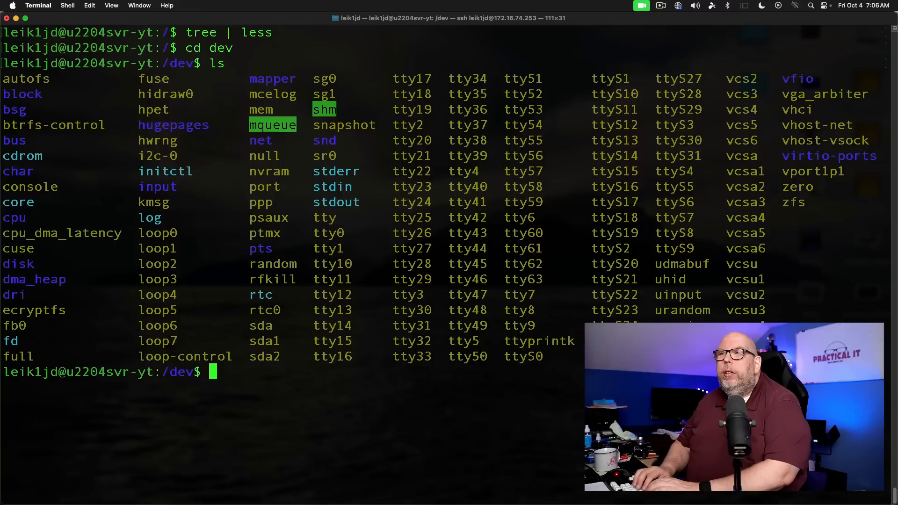
Enter /dev/virtio-ports via tab completion, then change to /etc
text(cd virtio)
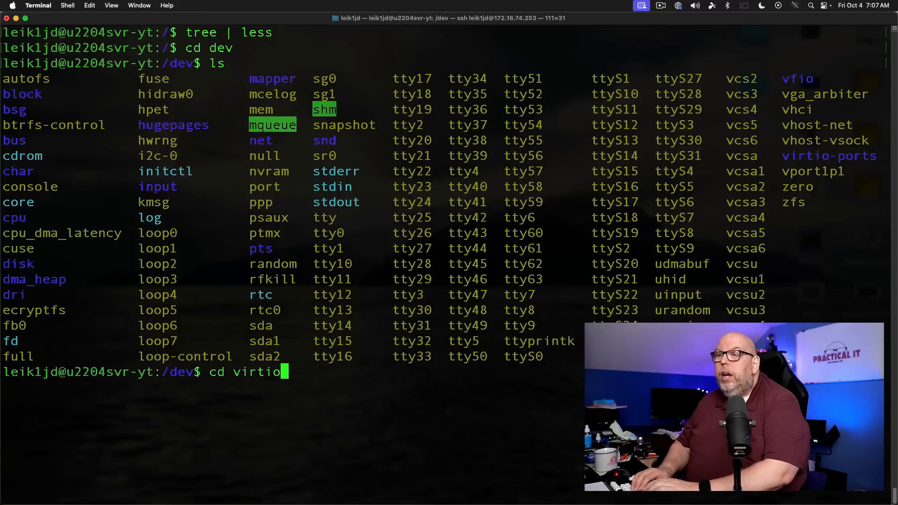
key(Return)
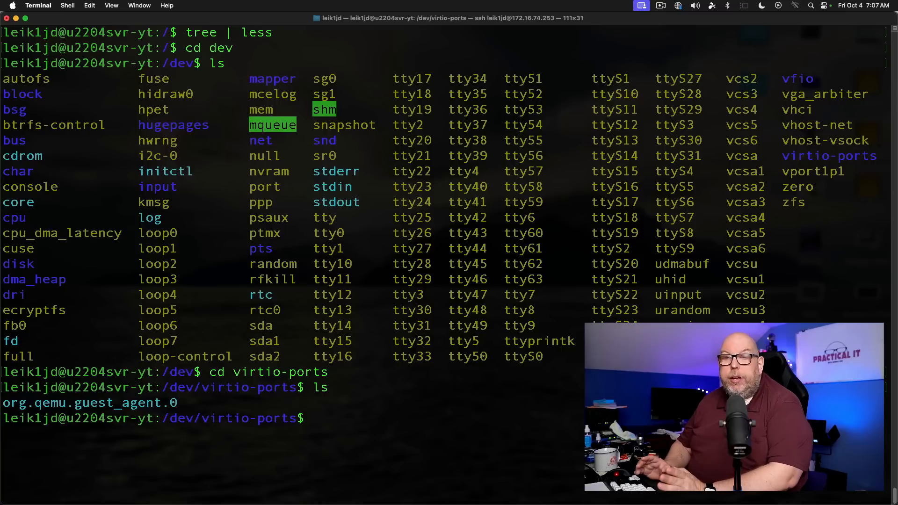
text(c)
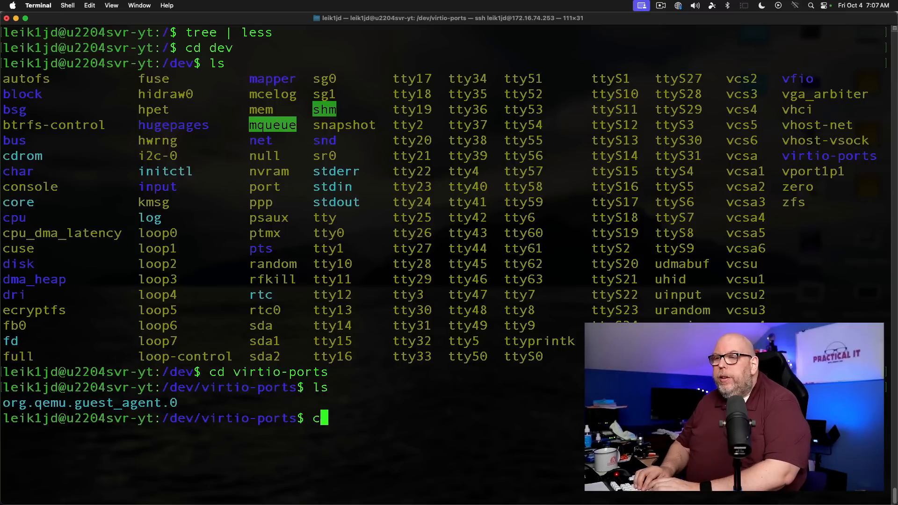
text(d /et)
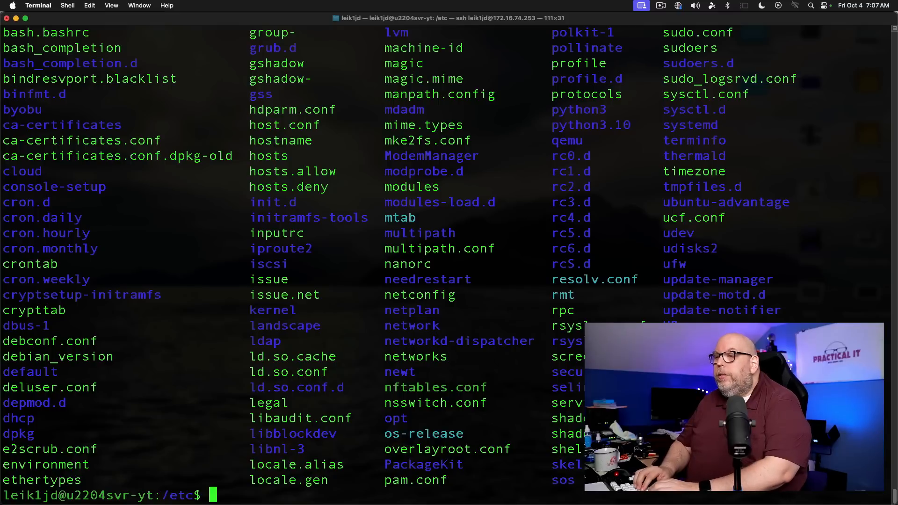
Enter /etc/dpkg, jump into dpkg.cfg.d, then clear the screen
text(cd dpk)
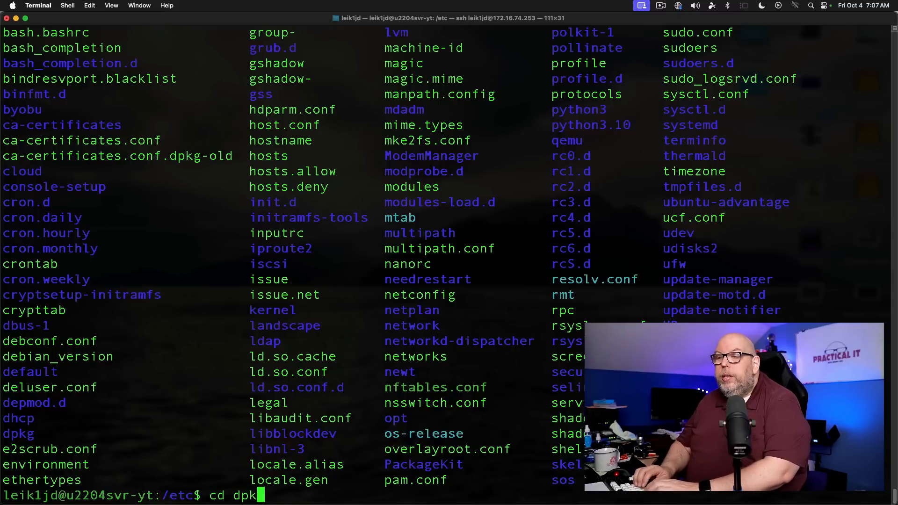
key(Return)
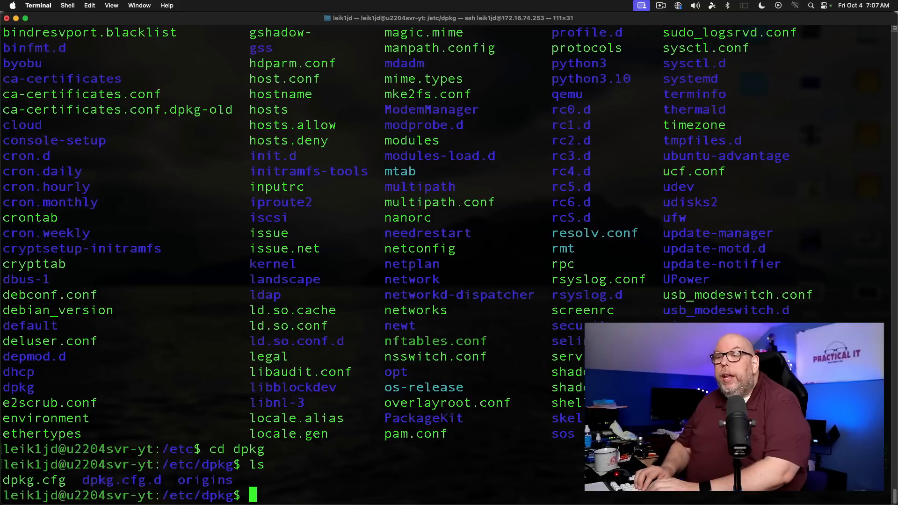
text(cd dpkg.cfg.d/)
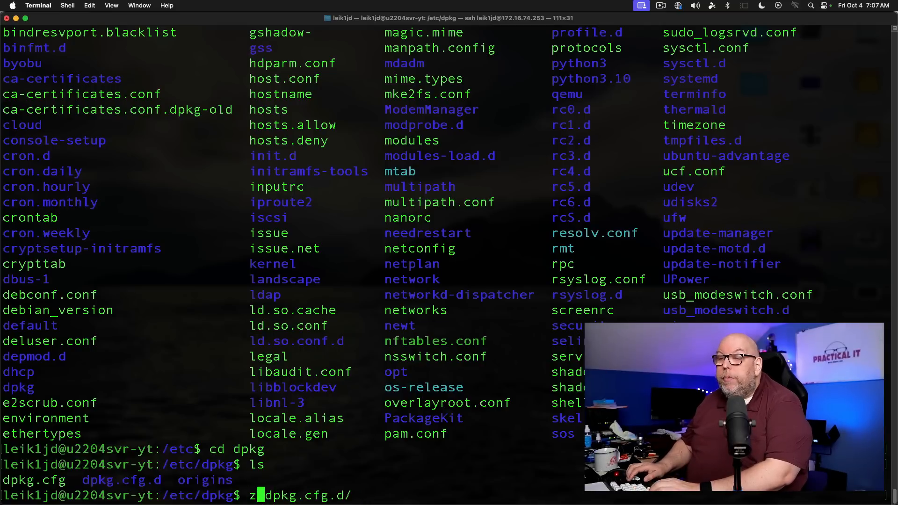
key(Return)
text(ls)
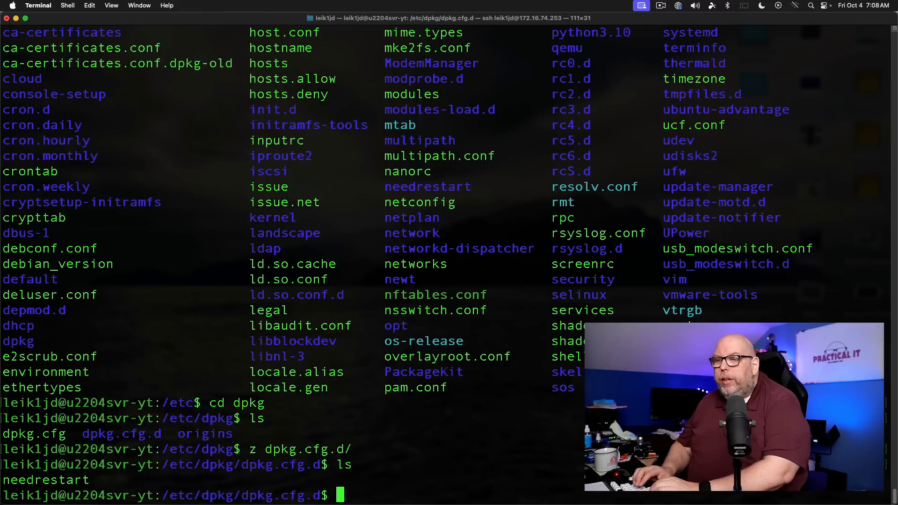
key(Return)
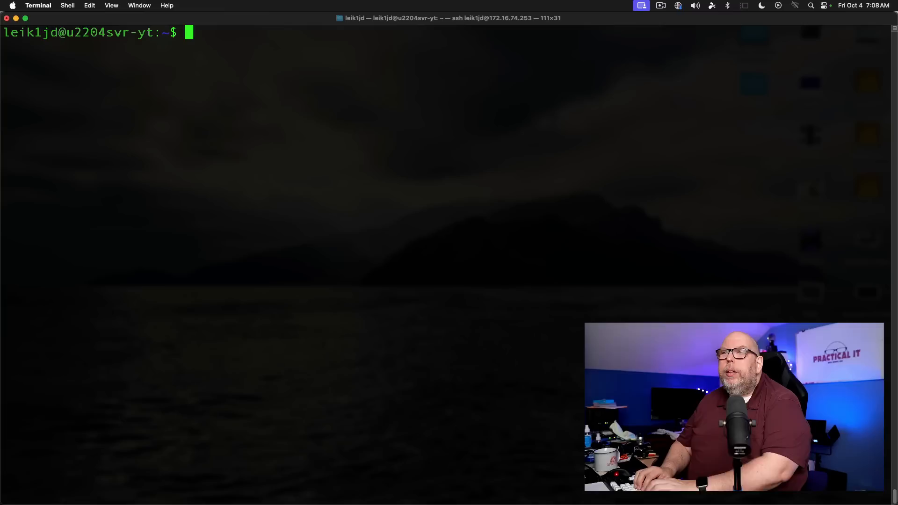
text(zi)
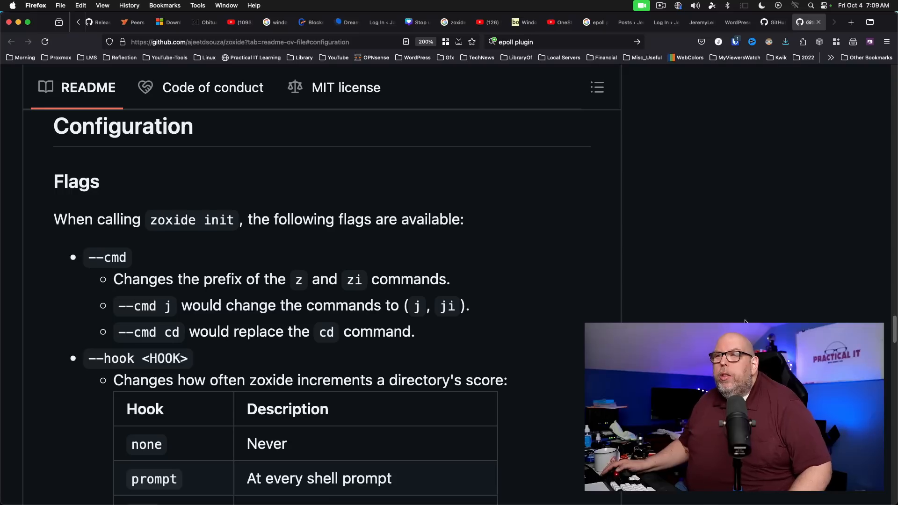
mouse_move(551, 319)
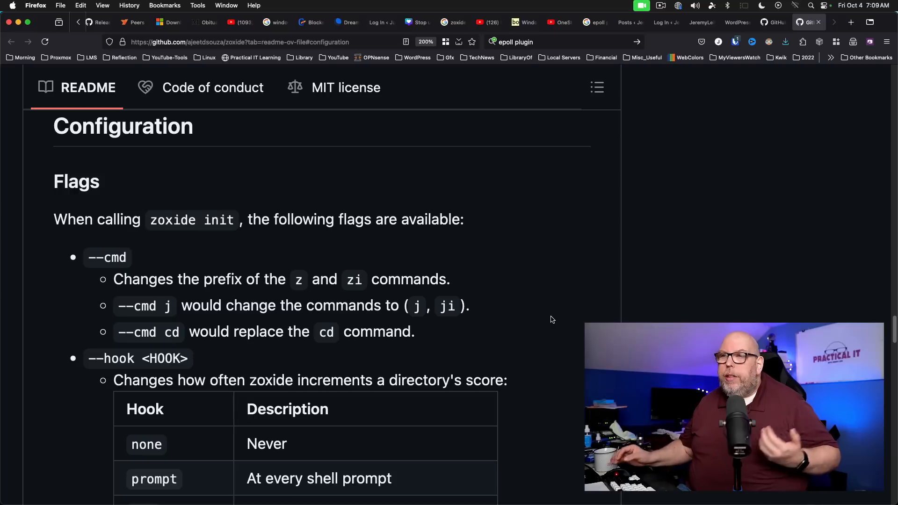
mouse_move(57, 289)
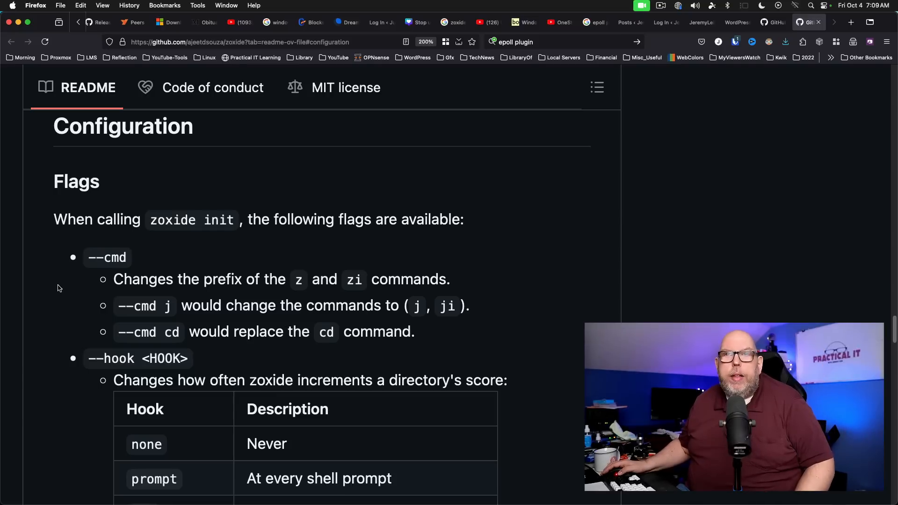
Scroll the README's Configuration section to the hook table and --no-cmd flag
scroll(down, 3)
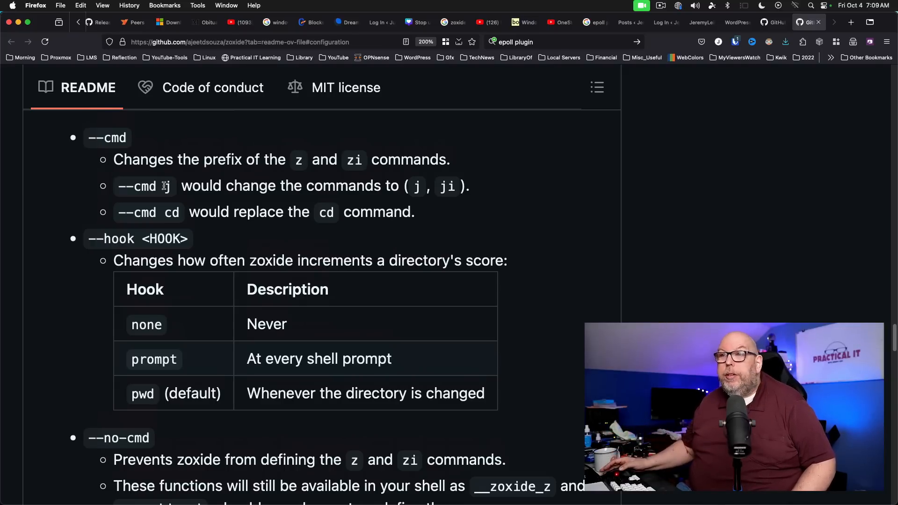
Scroll to the Environment variables section showing _ZO_DATA_DIR's per-OS default paths
scroll(down, 3)
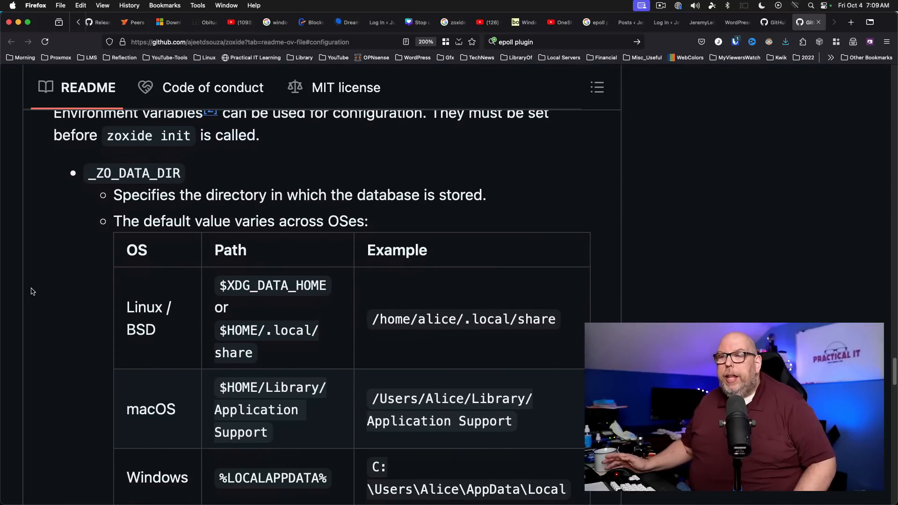
scroll(down, 3)
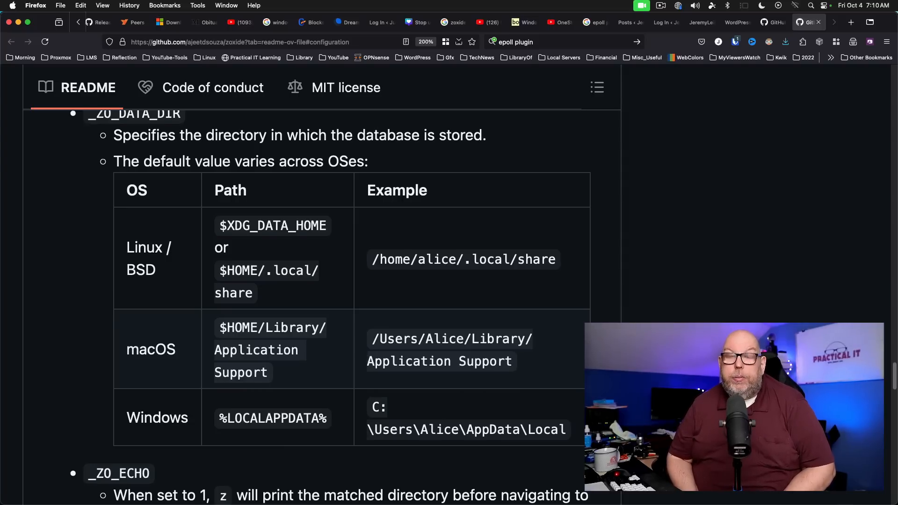
Scroll through the Third-party integrations table down to zsh-autocomplete and the footnotes
scroll(down, 3)
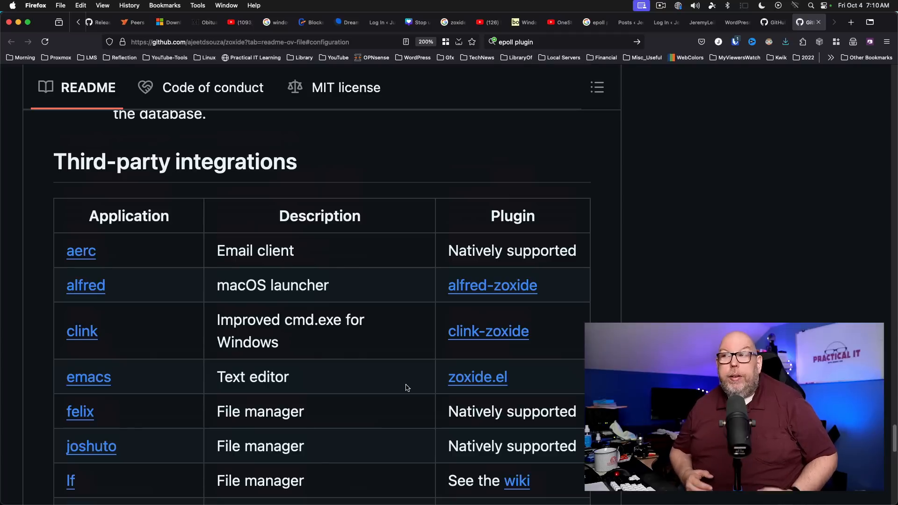
scroll(down, 3)
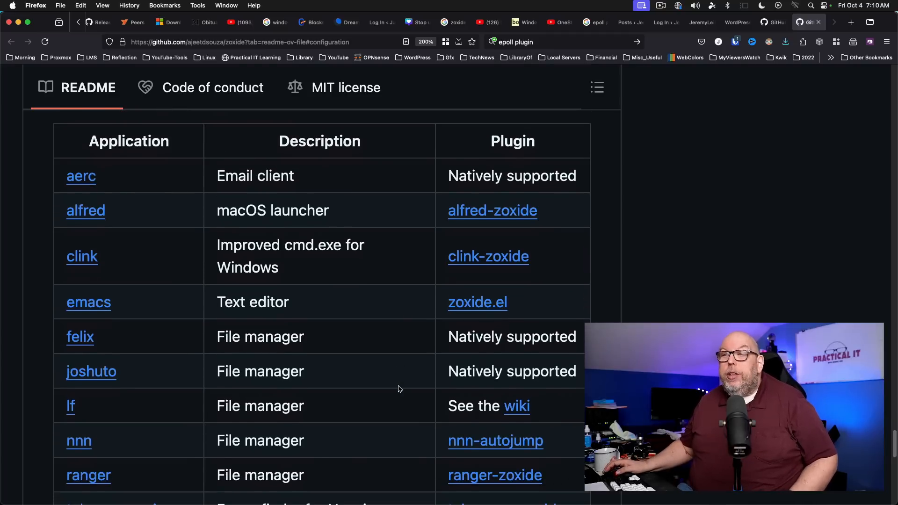
mouse_move(394, 385)
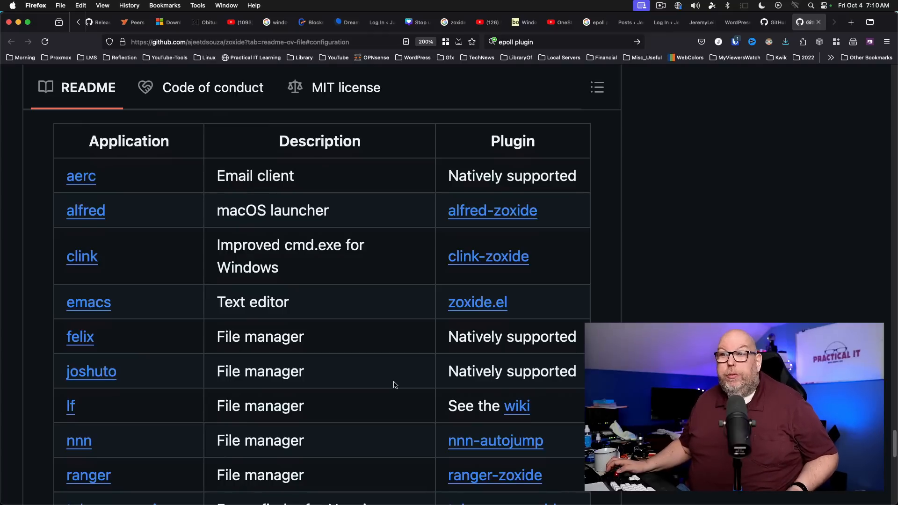
scroll(down, 3)
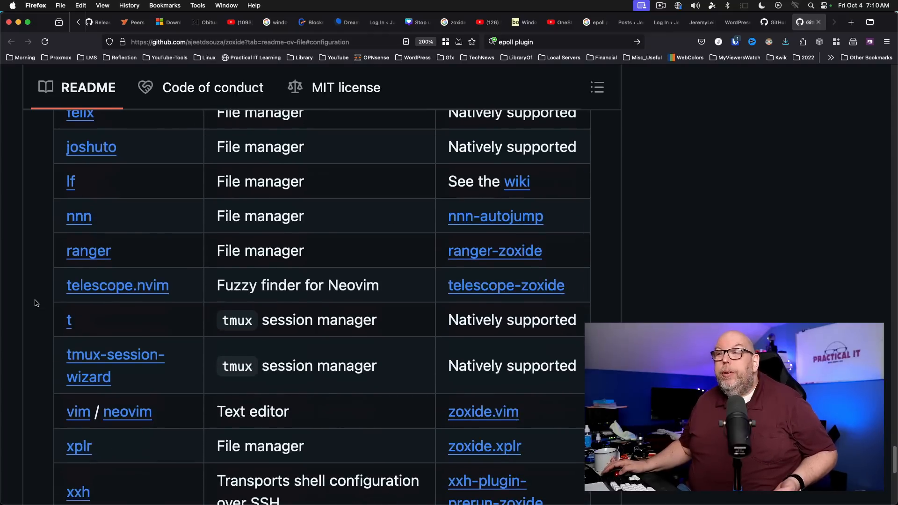
scroll(down, 3)
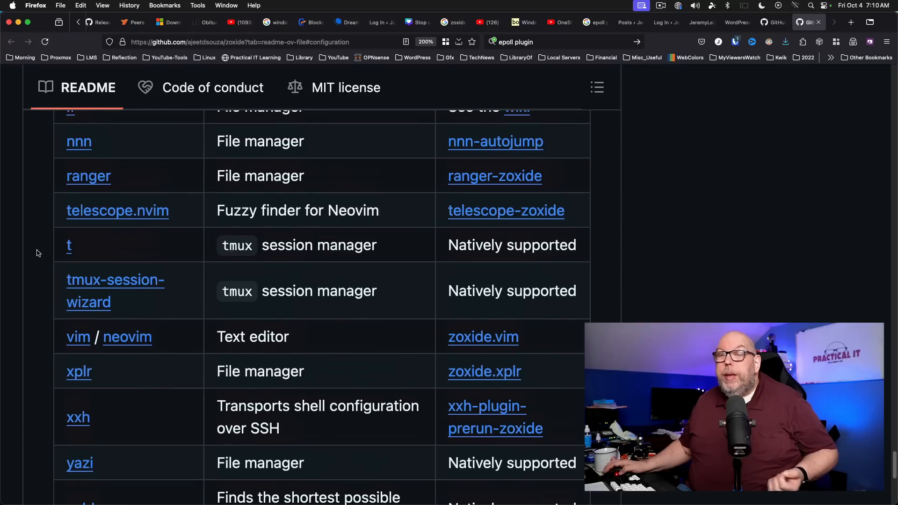
mouse_move(67, 189)
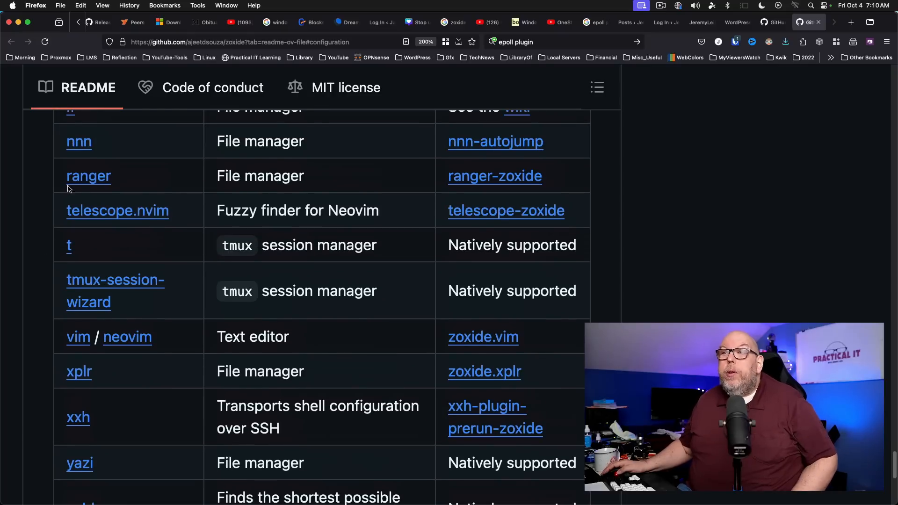
mouse_move(97, 196)
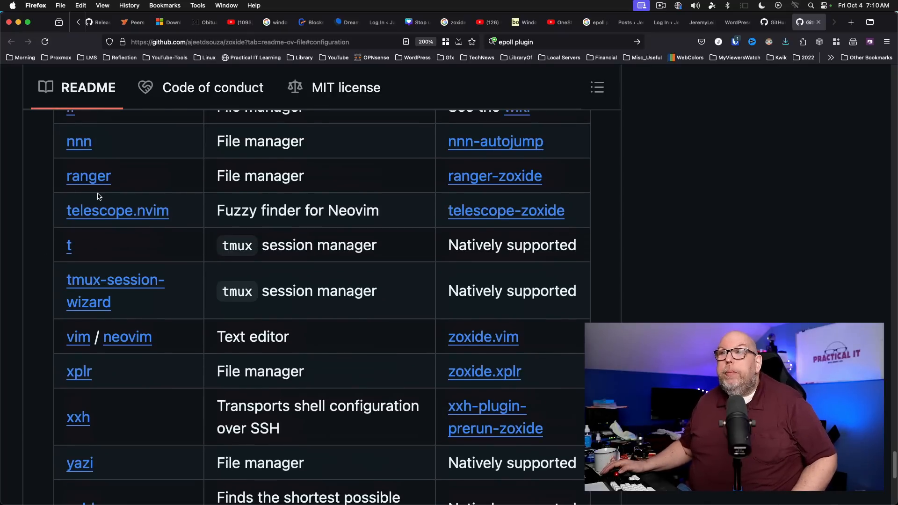
scroll(down, 3)
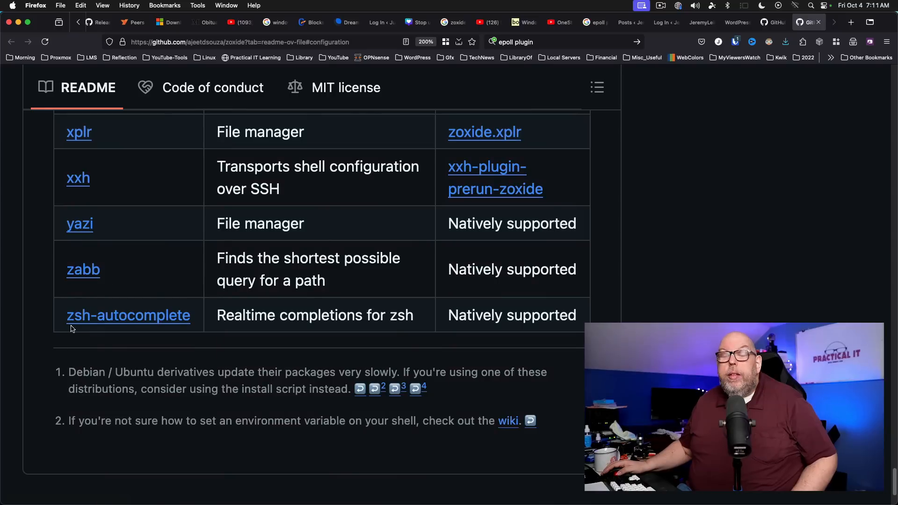
mouse_move(113, 327)
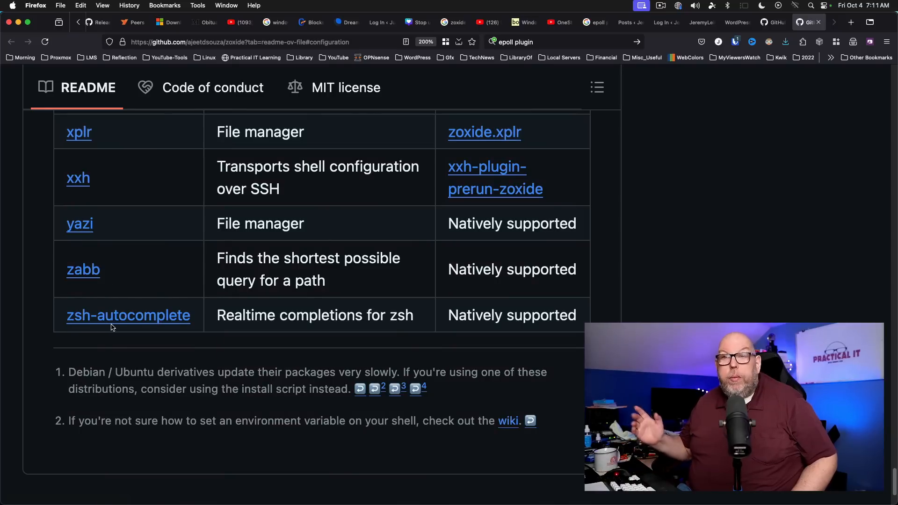